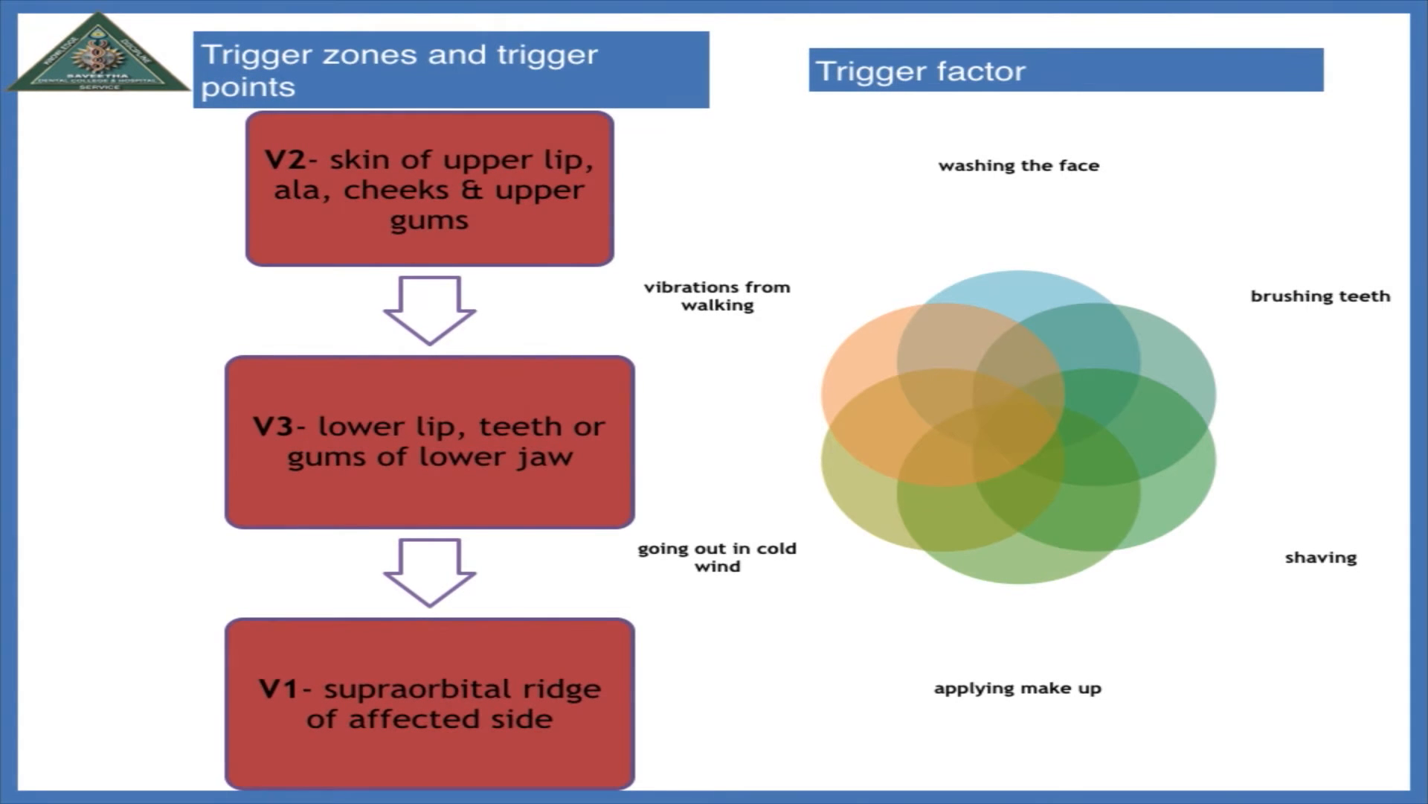
Advance the slideshow to the Surgical Rx slide listing the three surgical treatment options
key(Right)
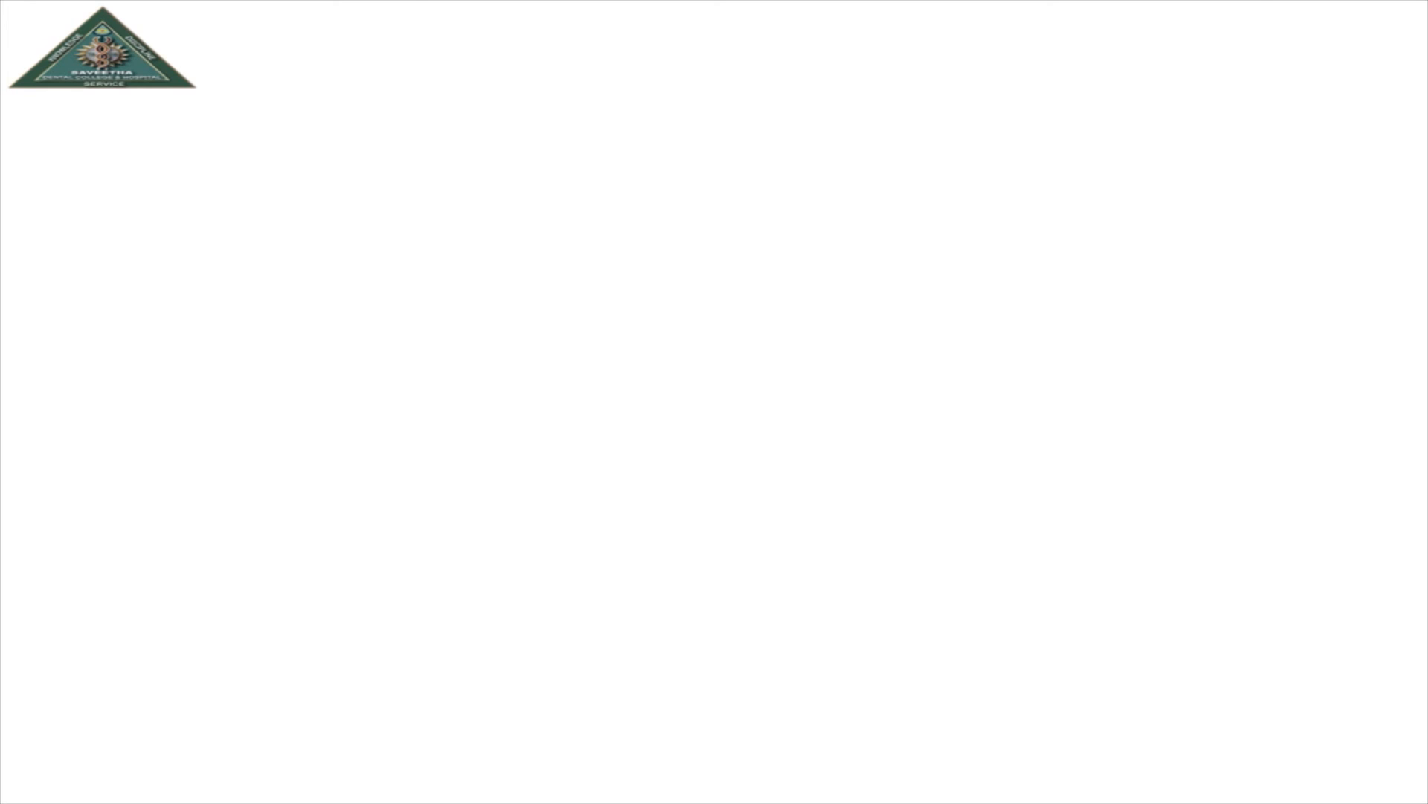
key(Right)
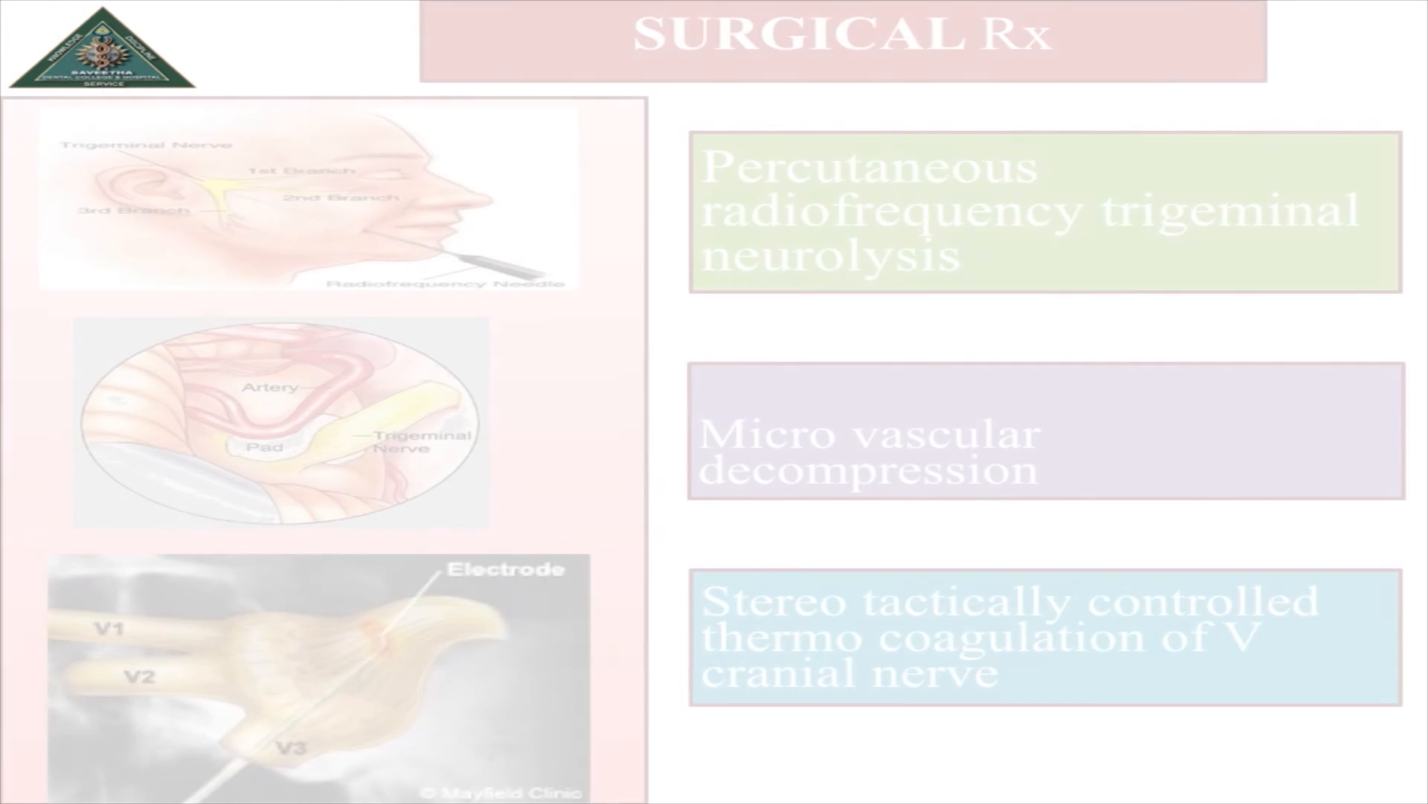